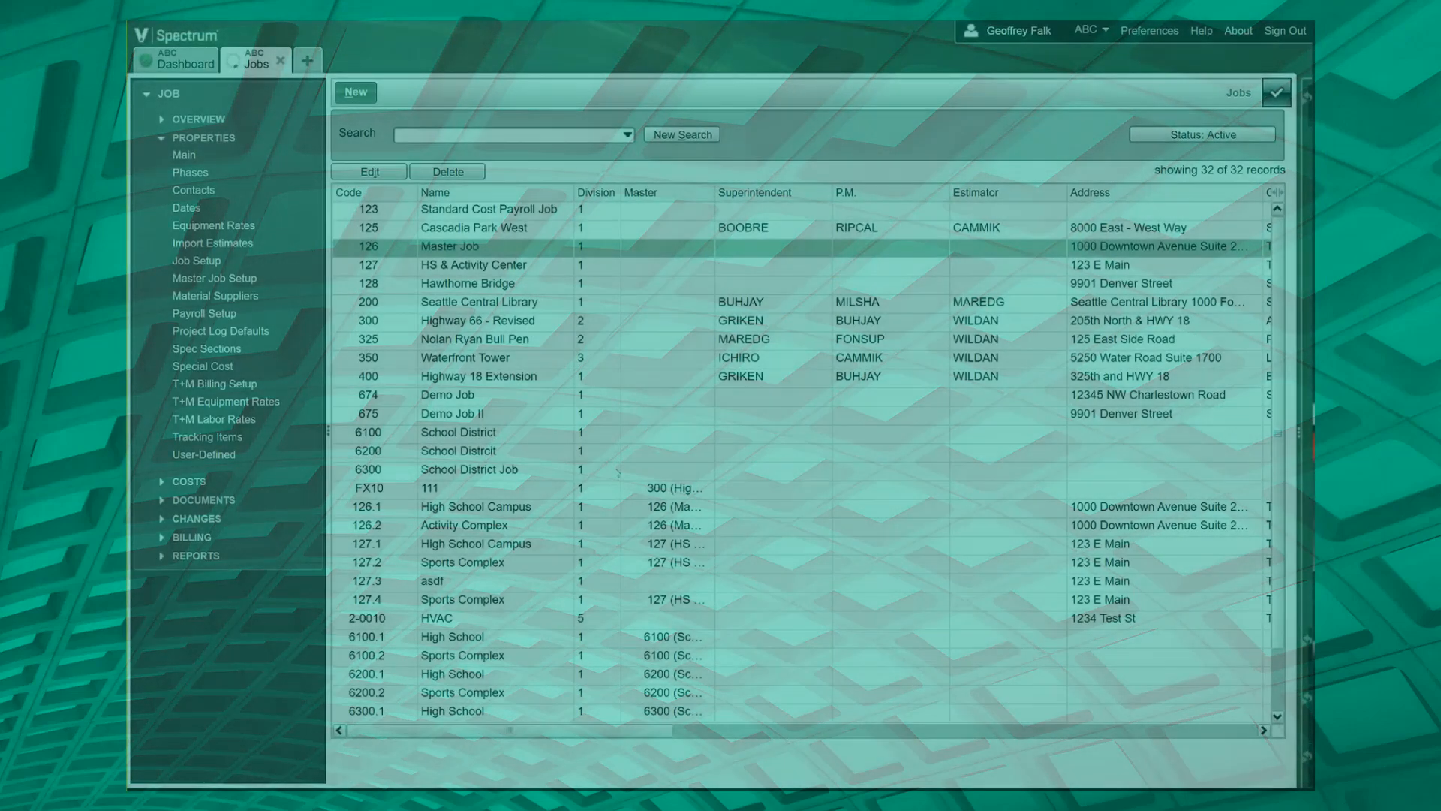
Step: Open job 127, HS & Activity Center, from the Jobs list into Job Main Properties
{"action": "left_click", "coordinate": [471, 265]}
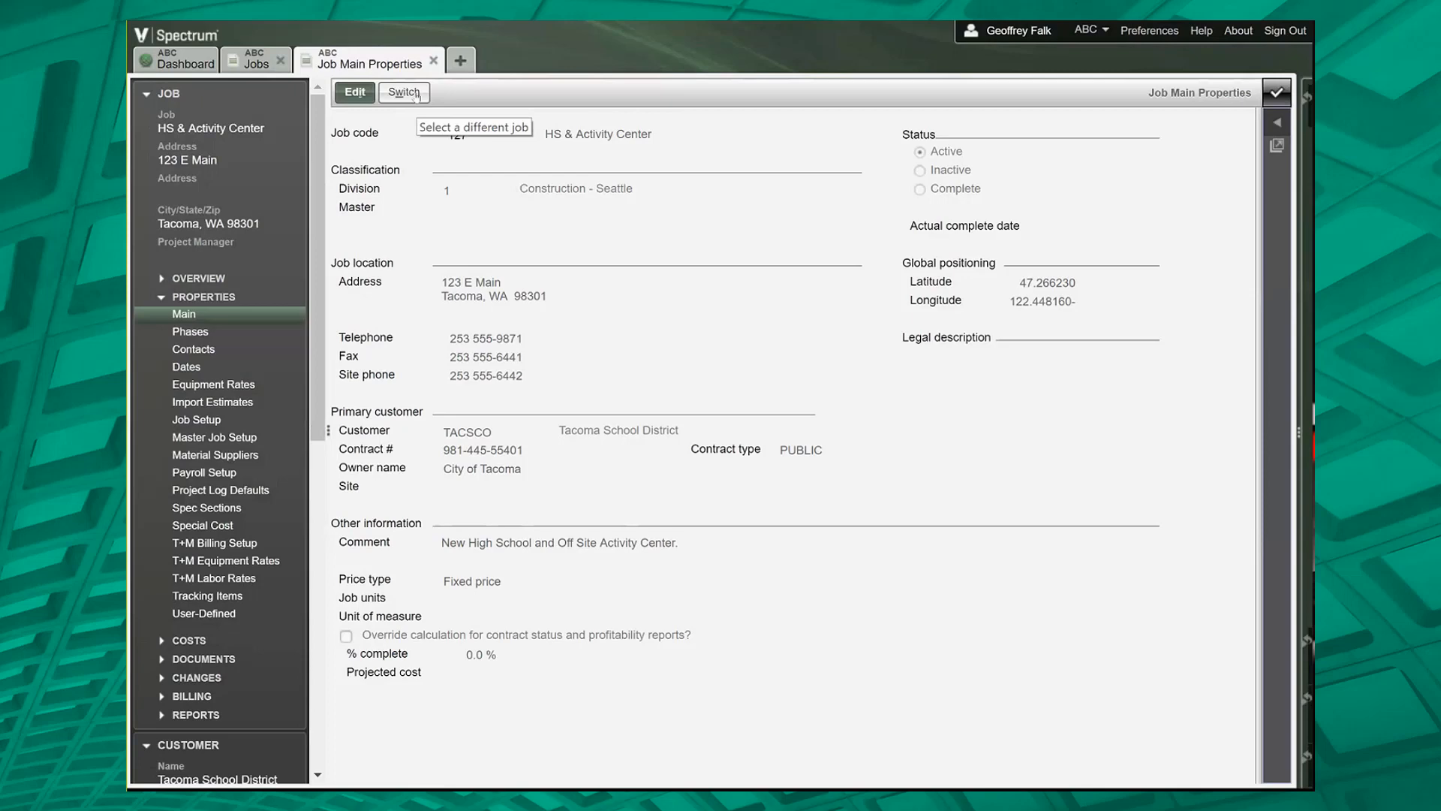
Step: Use Switch to clear the current job and pick Highway 66 - Revised
{"action": "left_click", "coordinate": [402, 91]}
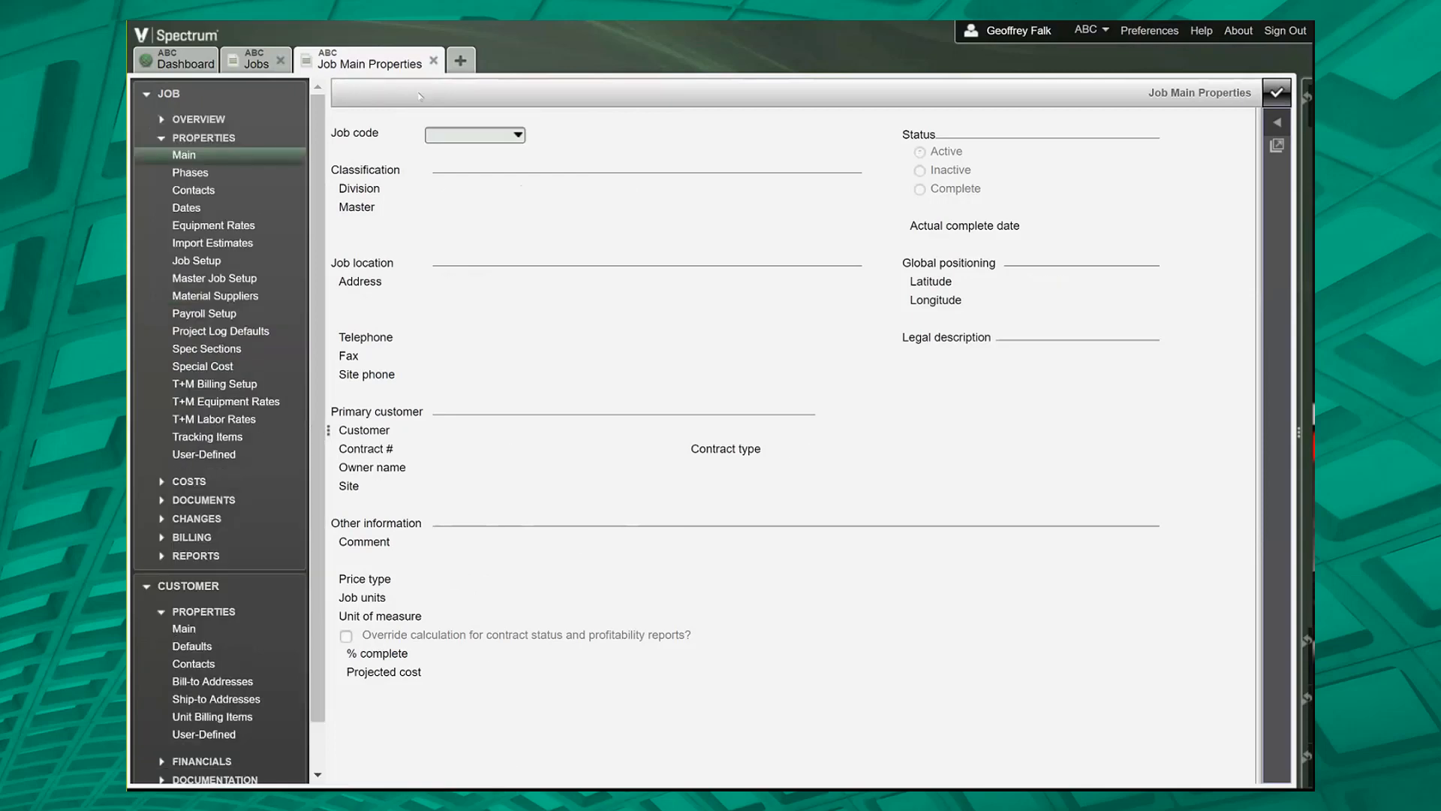
{"action": "left_click", "coordinate": [474, 135]}
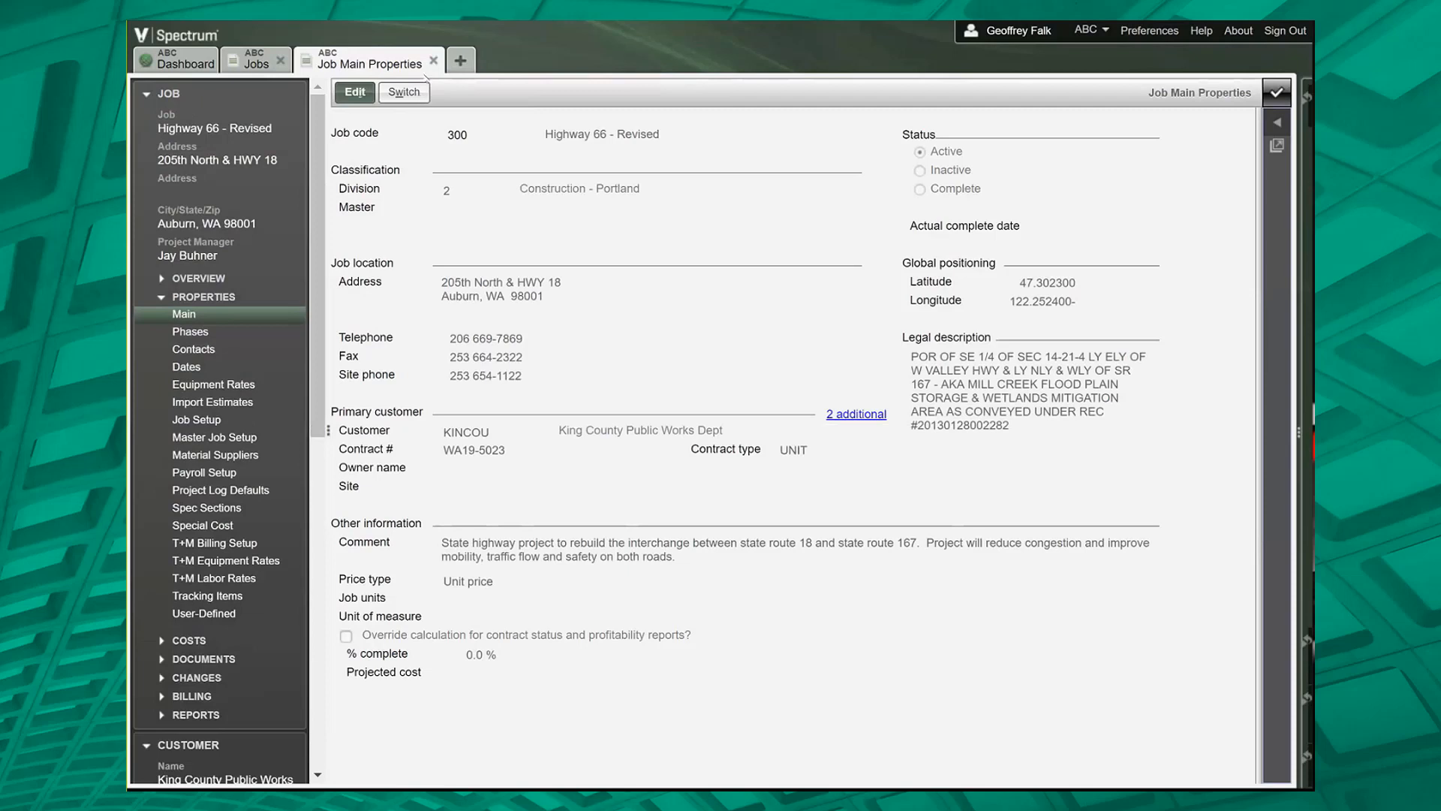
{"action": "mouse_move", "coordinate": [490, 189]}
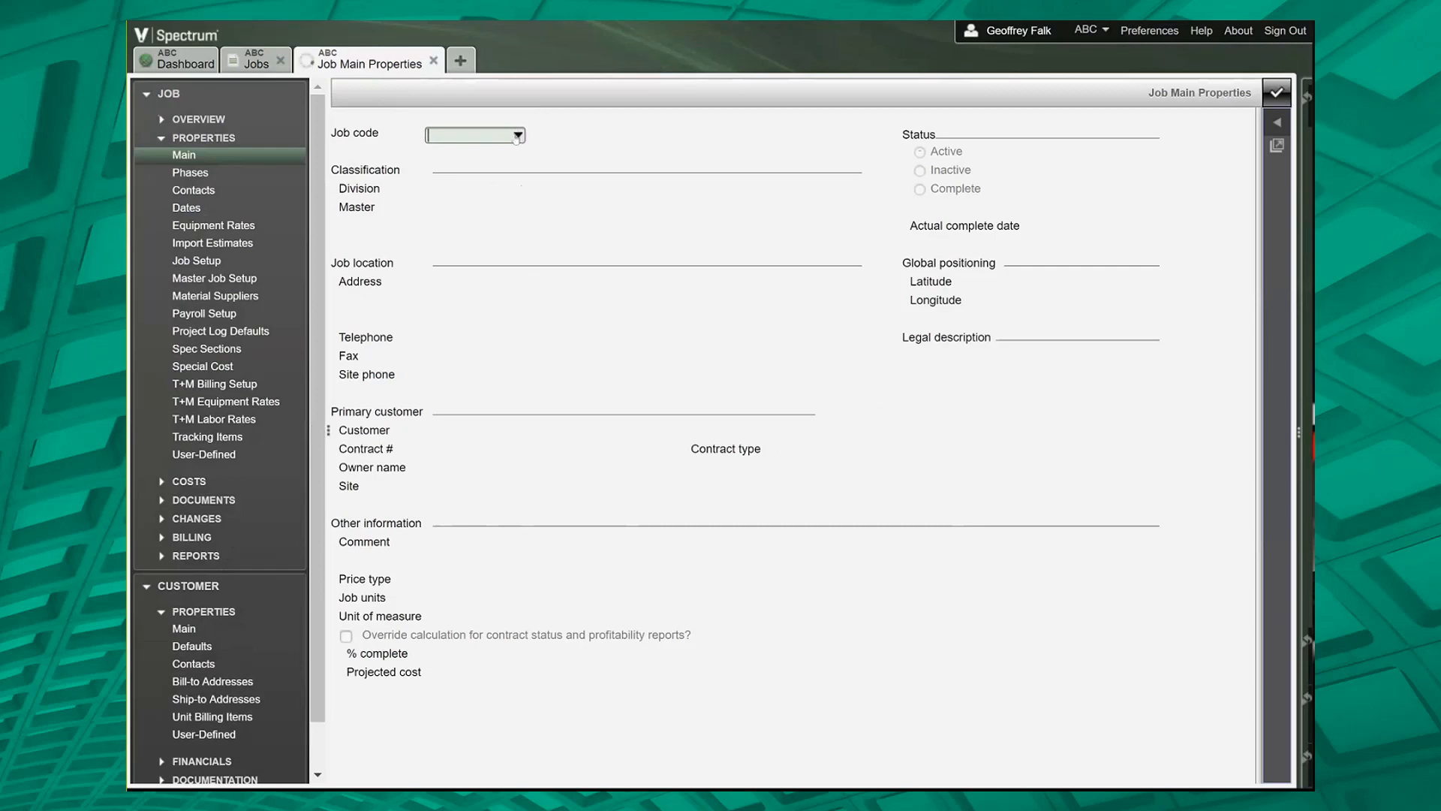
Step: Search jobs for 300, Highway 66 - Revised, and load it into the form
{"action": "left_click", "coordinate": [521, 135]}
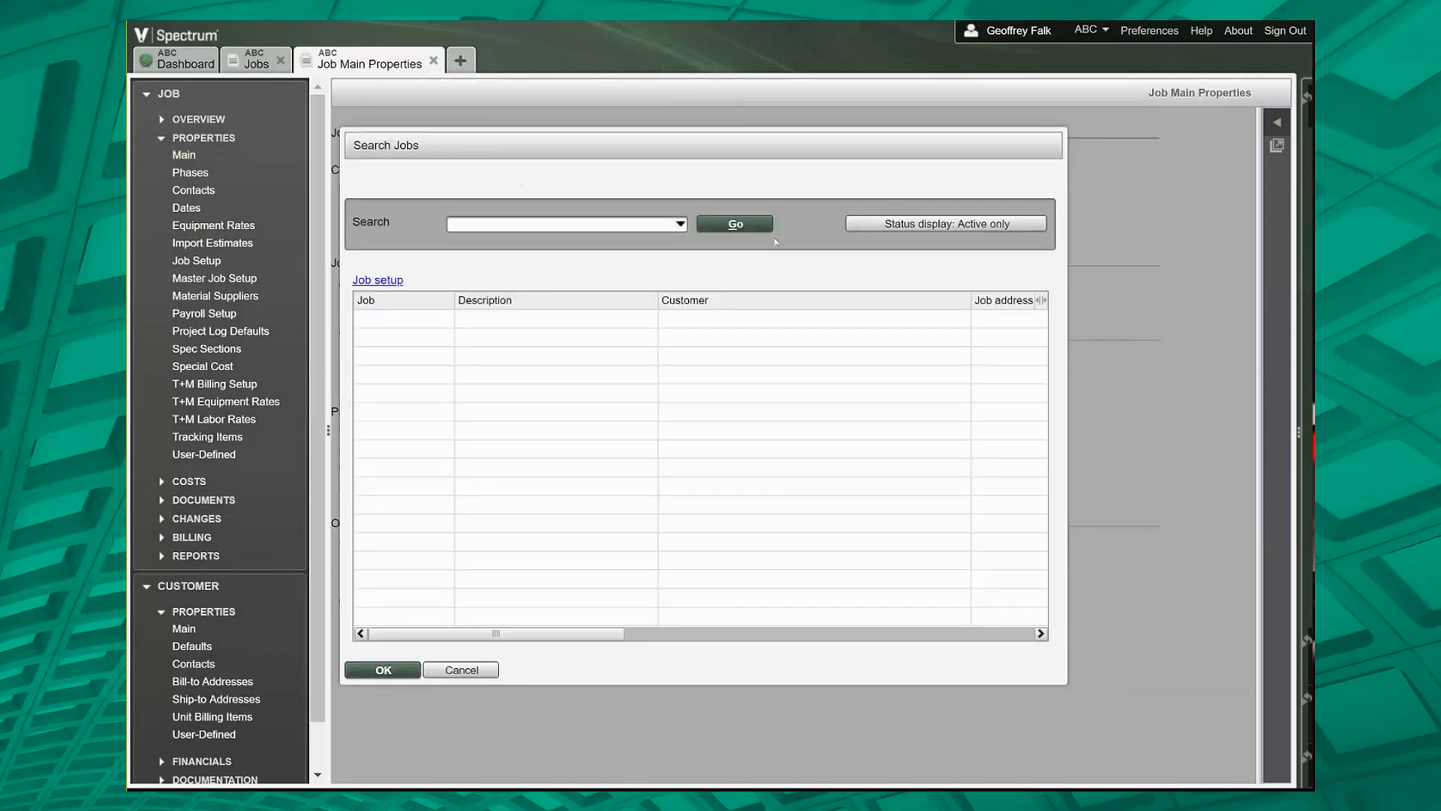
{"action": "left_click", "coordinate": [734, 223]}
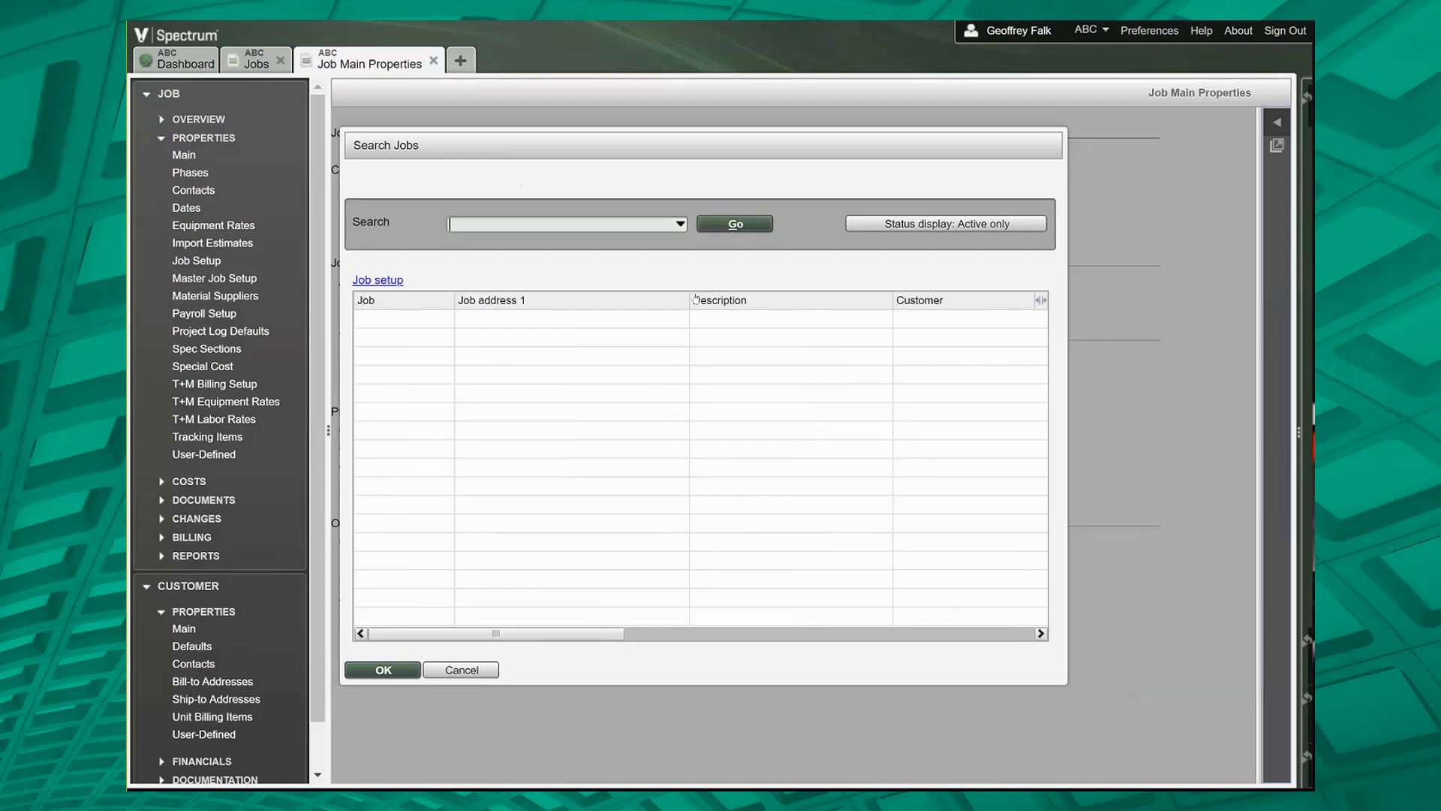
{"action": "left_click", "coordinate": [734, 224]}
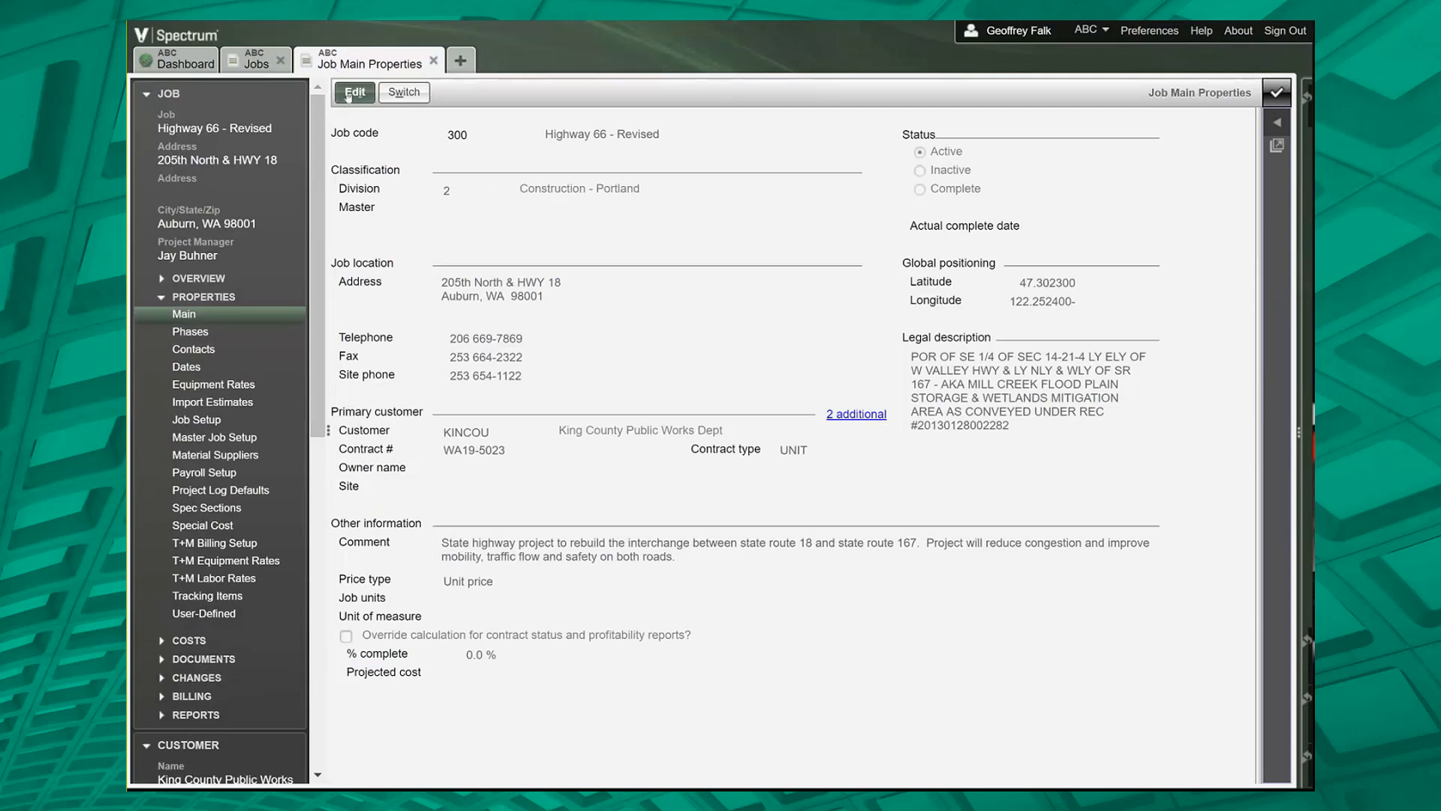
Step: Put job 300, Highway 66 - Revised, into edit mode
{"action": "left_click", "coordinate": [354, 92]}
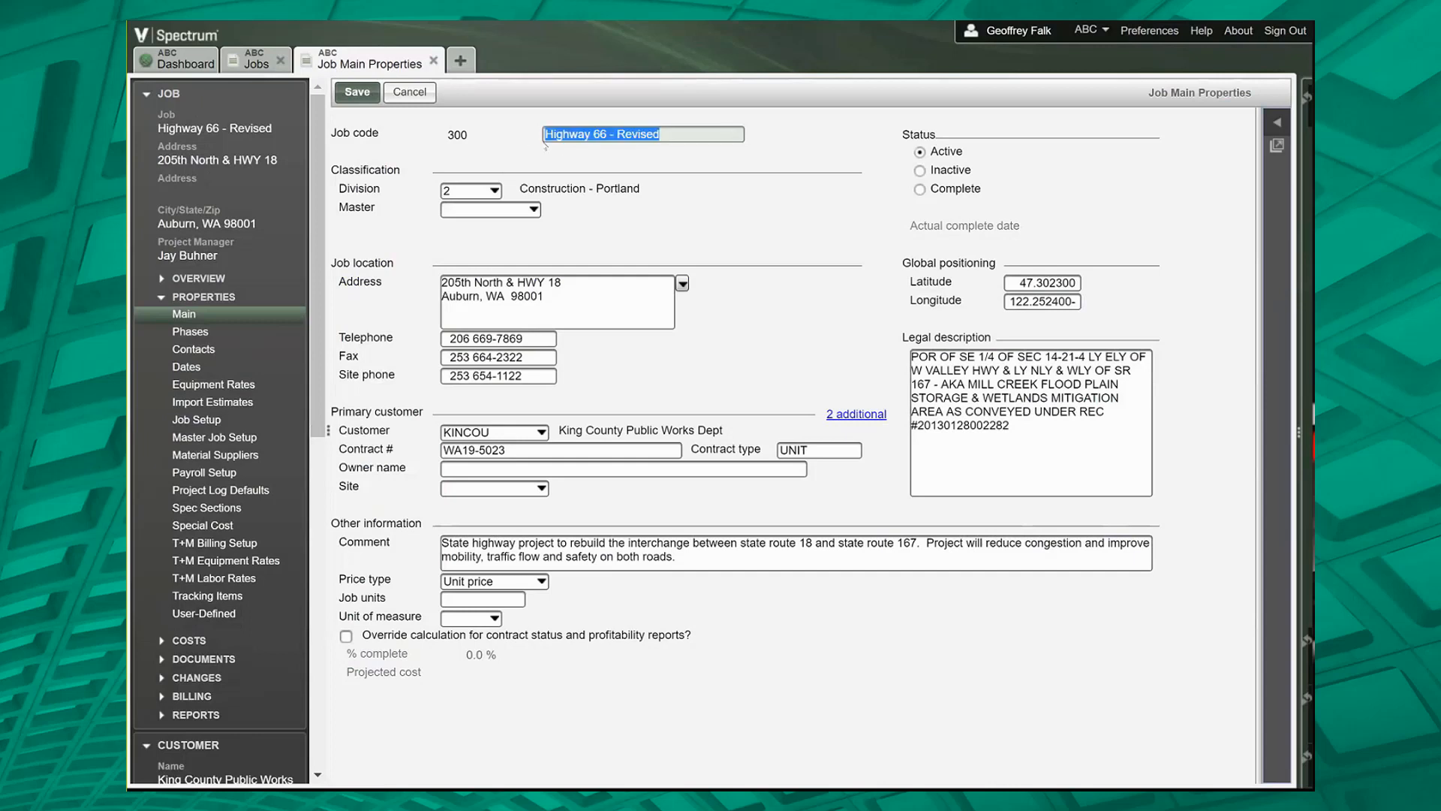
{"action": "mouse_move", "coordinate": [758, 322]}
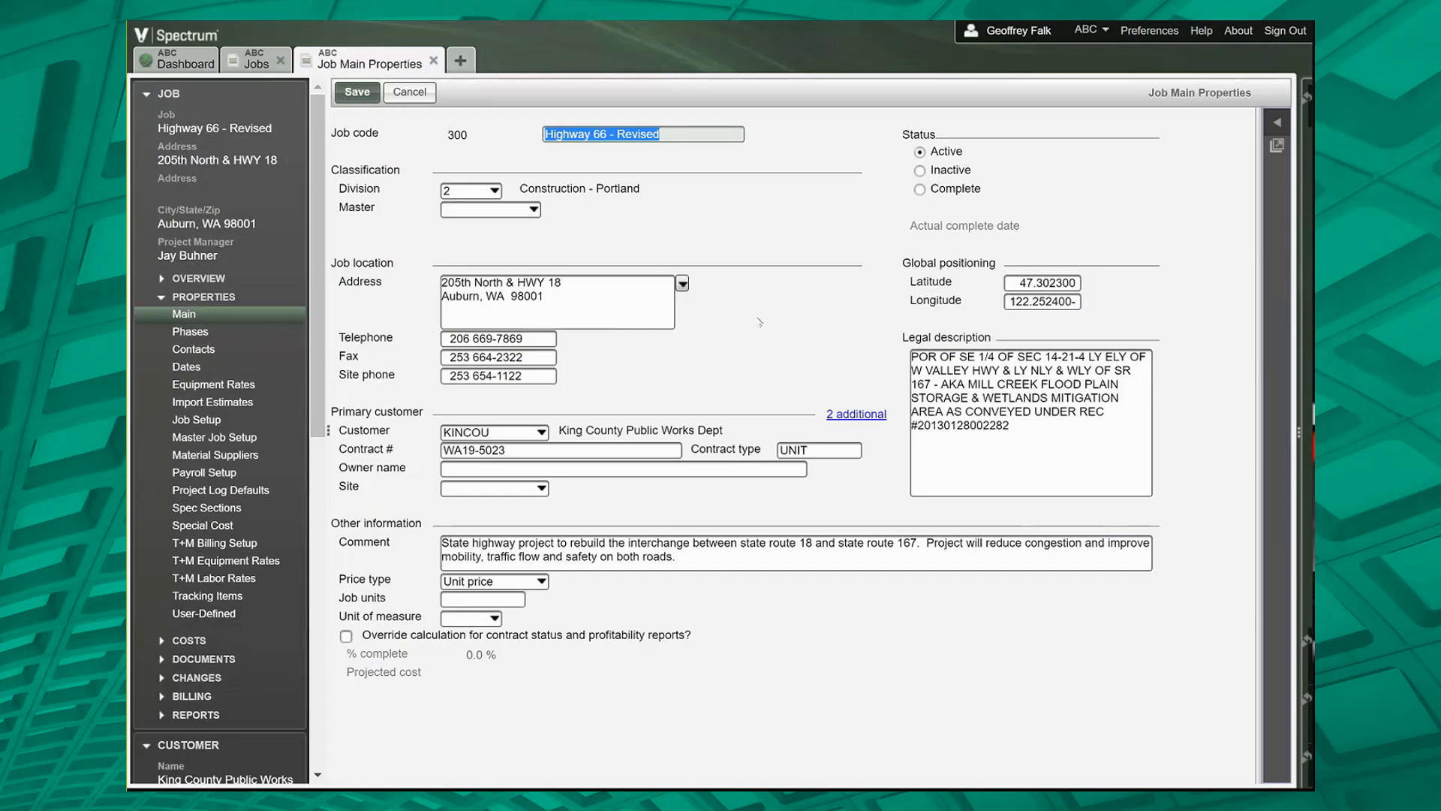
{"action": "mouse_move", "coordinate": [512, 686]}
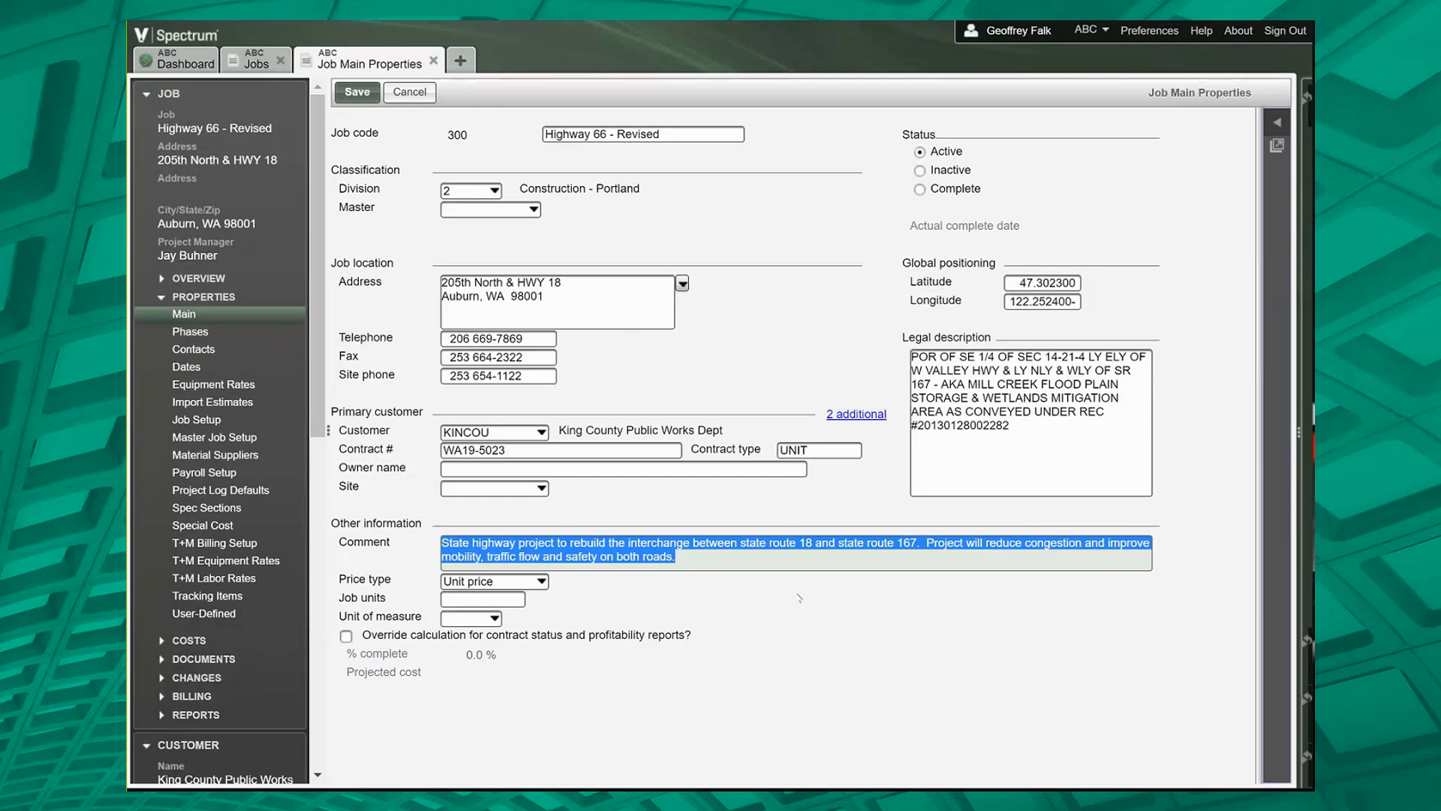
{"action": "mouse_move", "coordinate": [613, 641]}
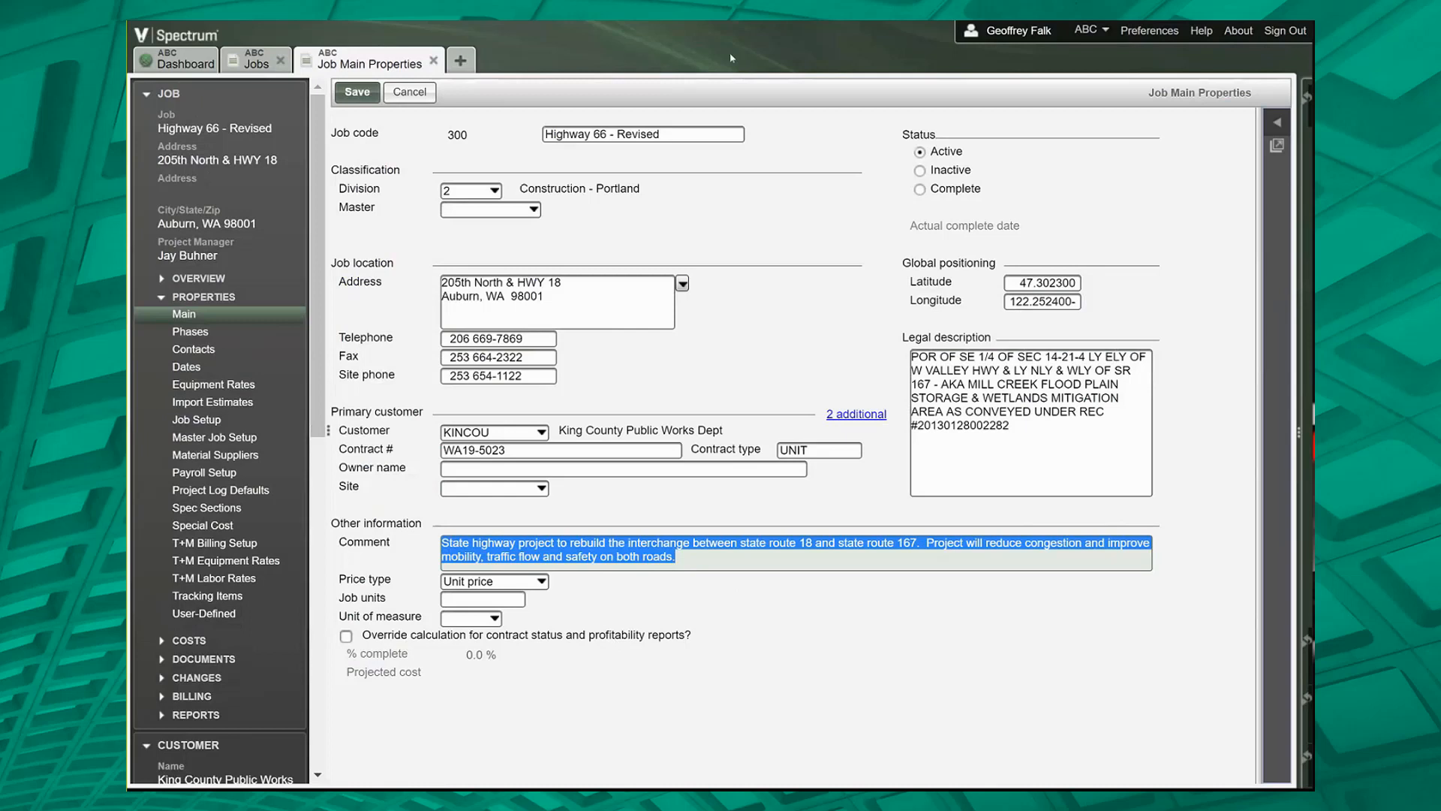
{"action": "mouse_move", "coordinate": [734, 188]}
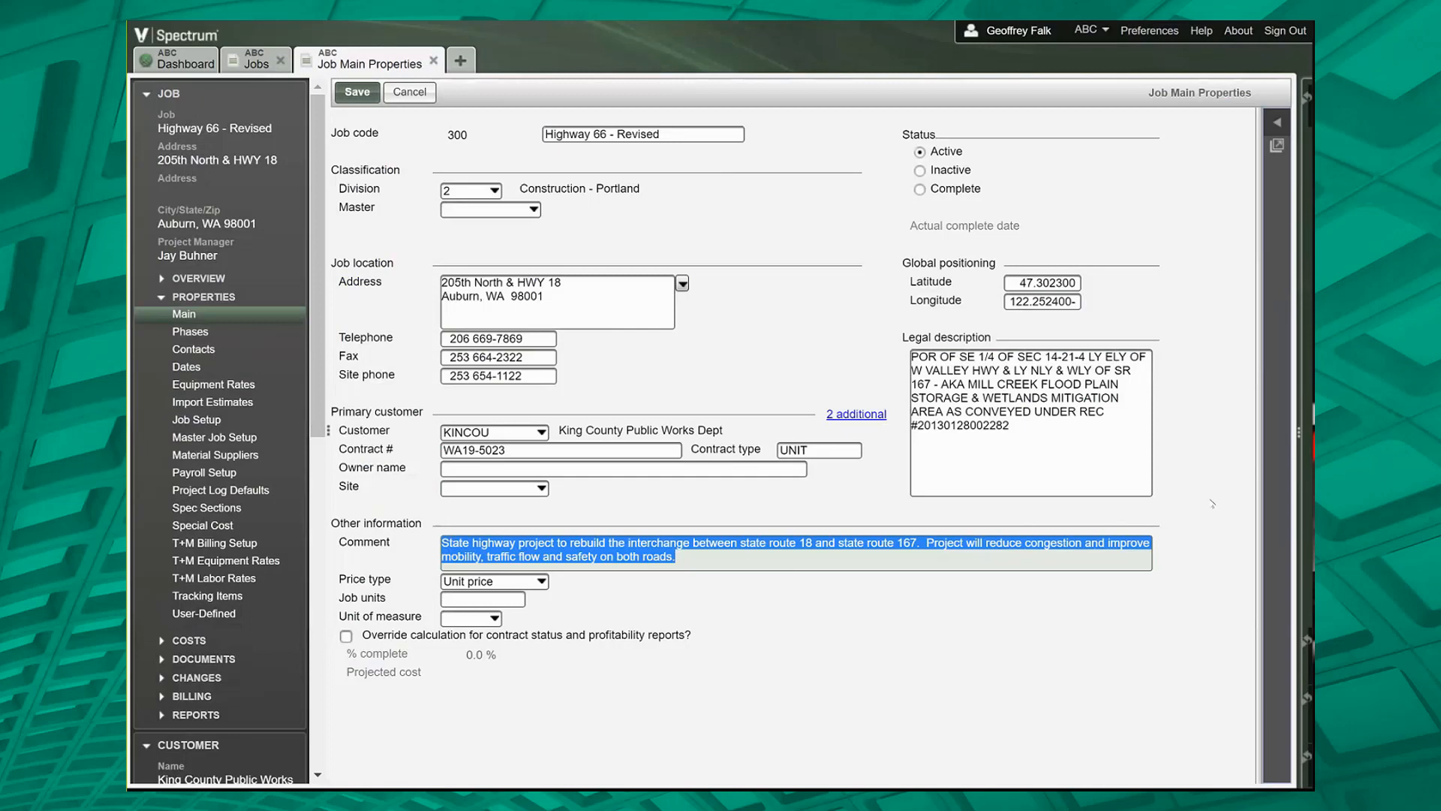
{"action": "mouse_move", "coordinate": [1114, 452]}
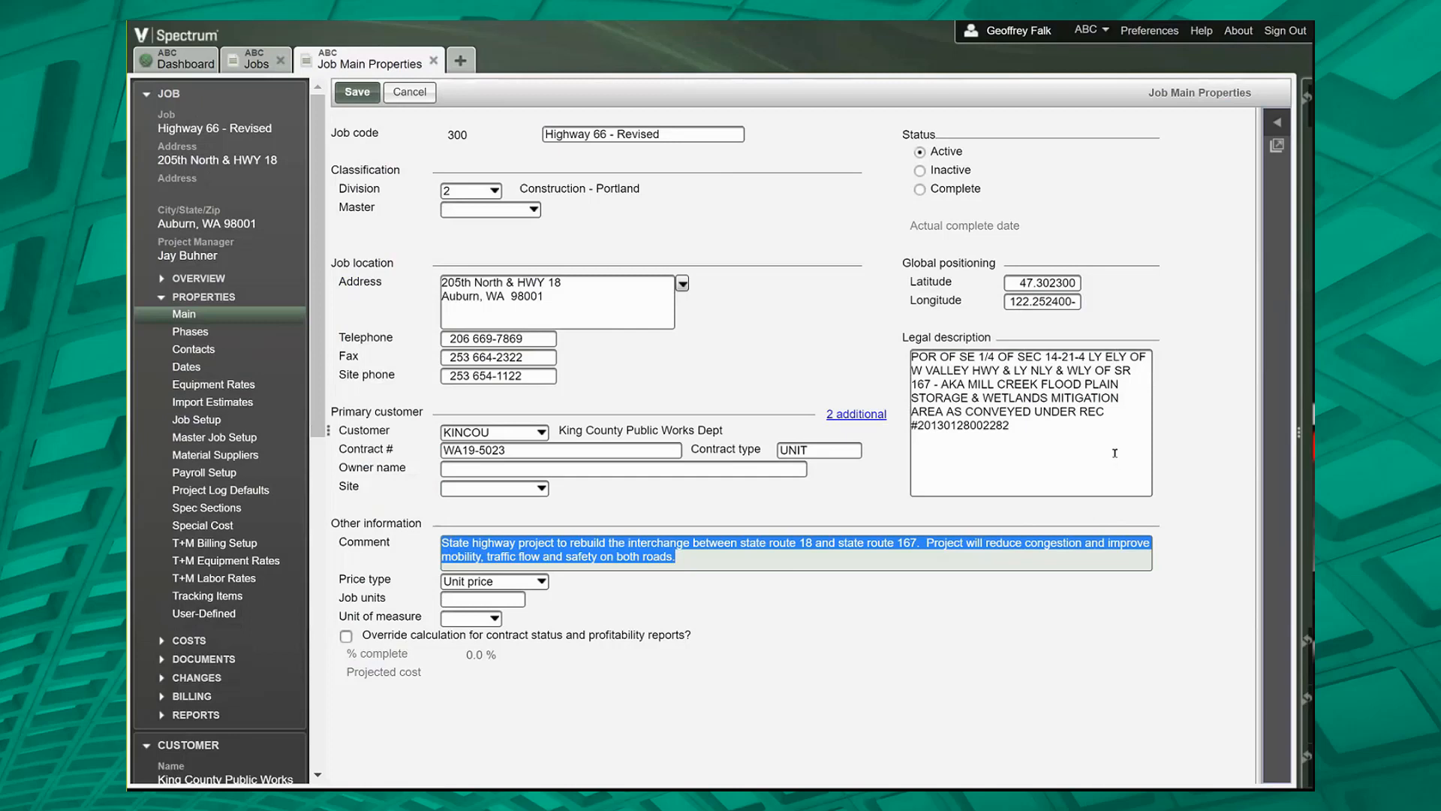
{"action": "mouse_move", "coordinate": [1175, 582]}
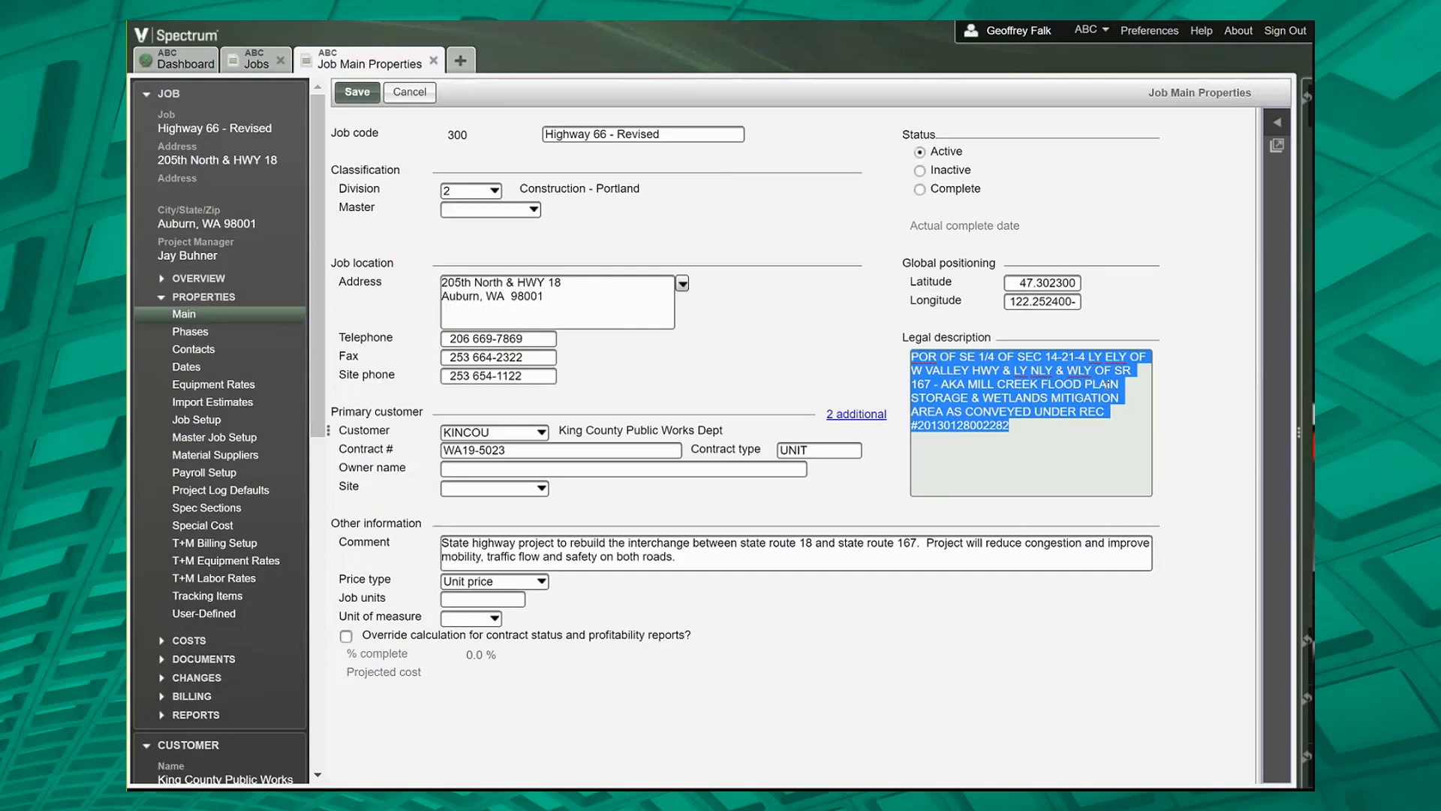
{"action": "mouse_move", "coordinate": [1108, 603]}
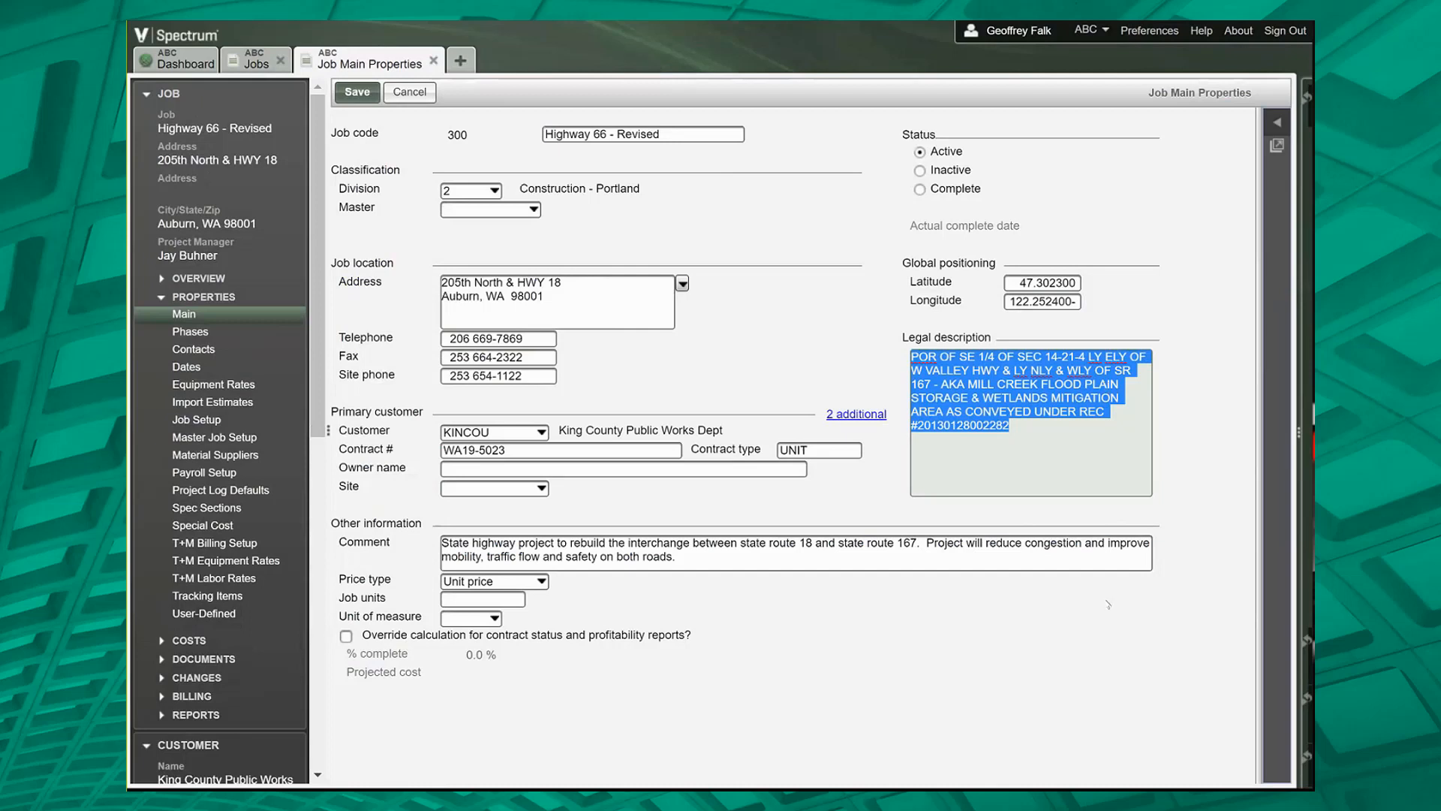